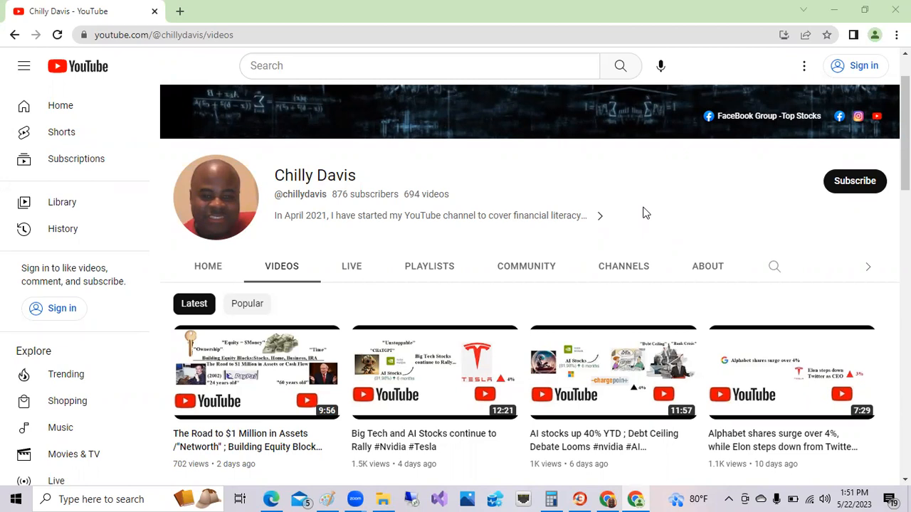
pyautogui.moveTo(644, 208)
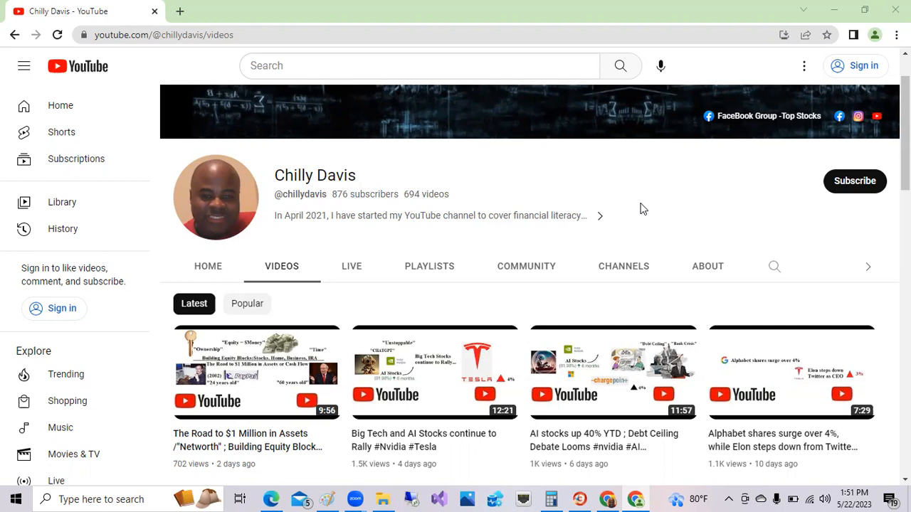
pyautogui.moveTo(629, 205)
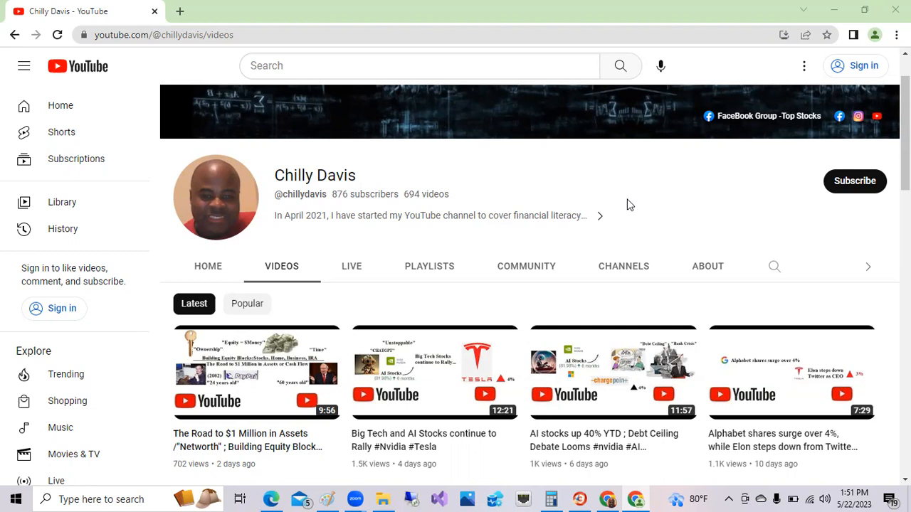
pyautogui.moveTo(625, 205)
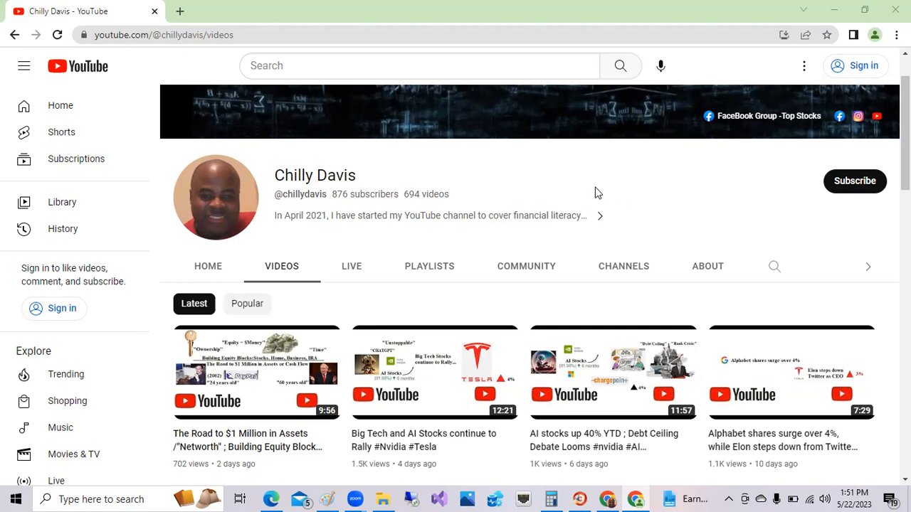
pyautogui.moveTo(570, 185)
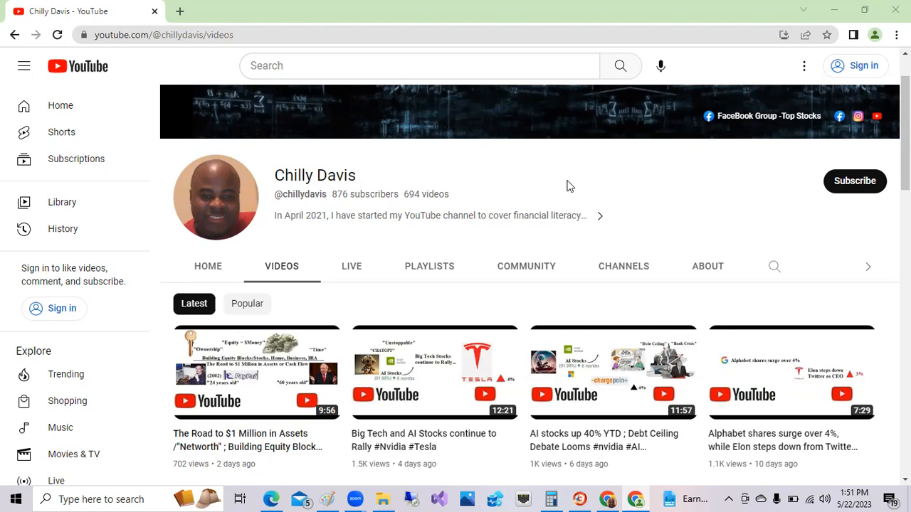
pyautogui.moveTo(544, 182)
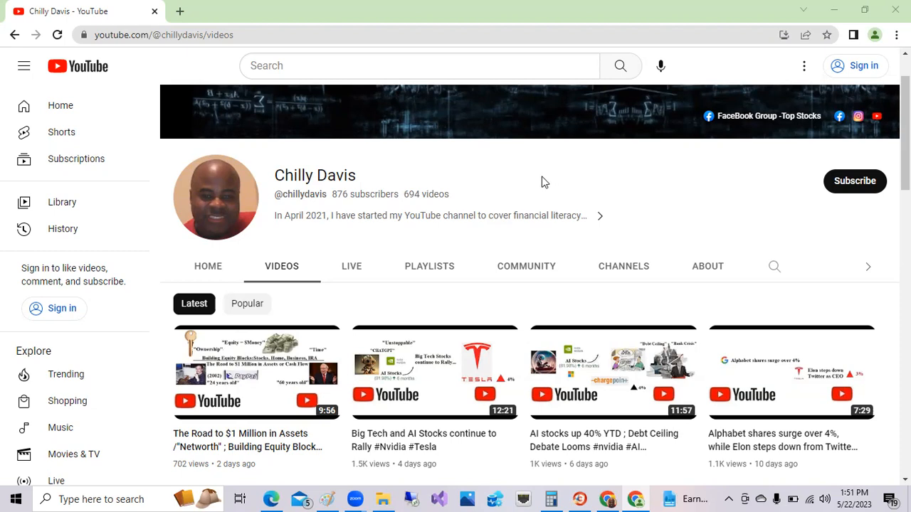
pyautogui.moveTo(490, 107)
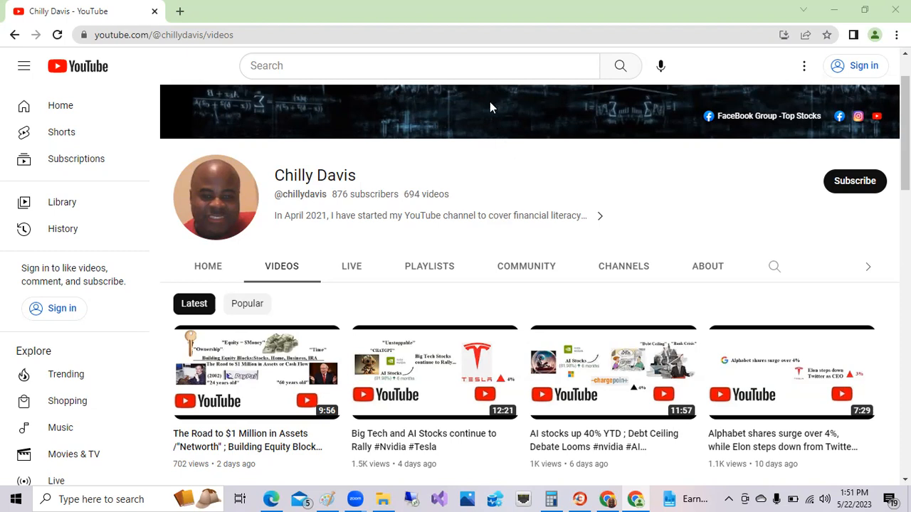
# - Switch to the Robinhood tab to view the $2,063.02 portfolio with today's gain chart and holdings
pyautogui.click(504, 12)
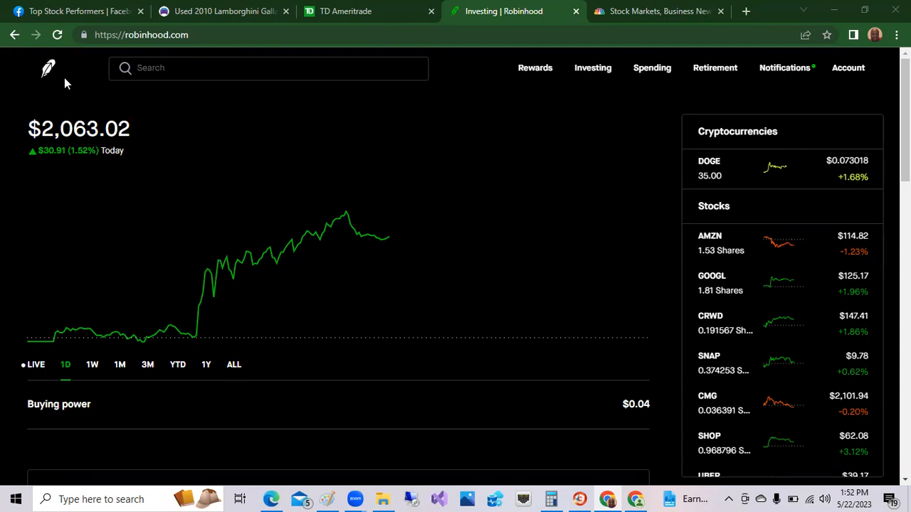
pyautogui.moveTo(150, 102)
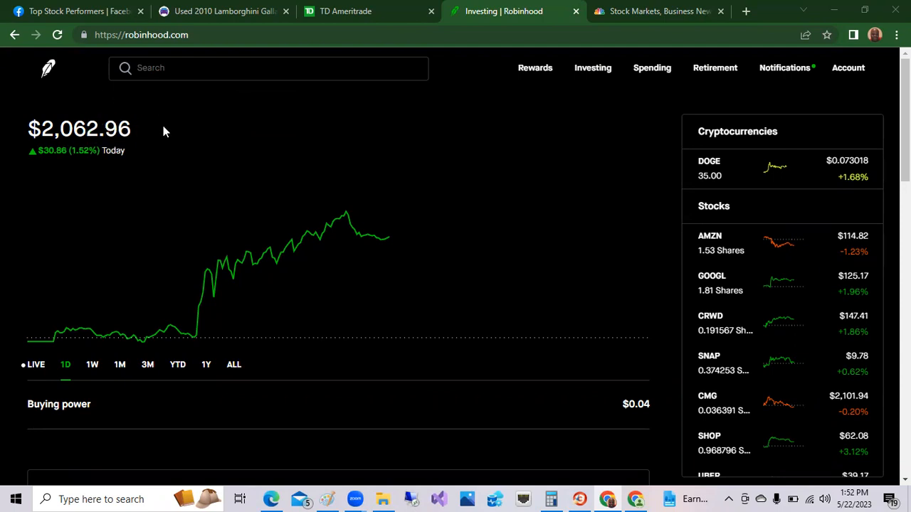
pyautogui.moveTo(74, 163)
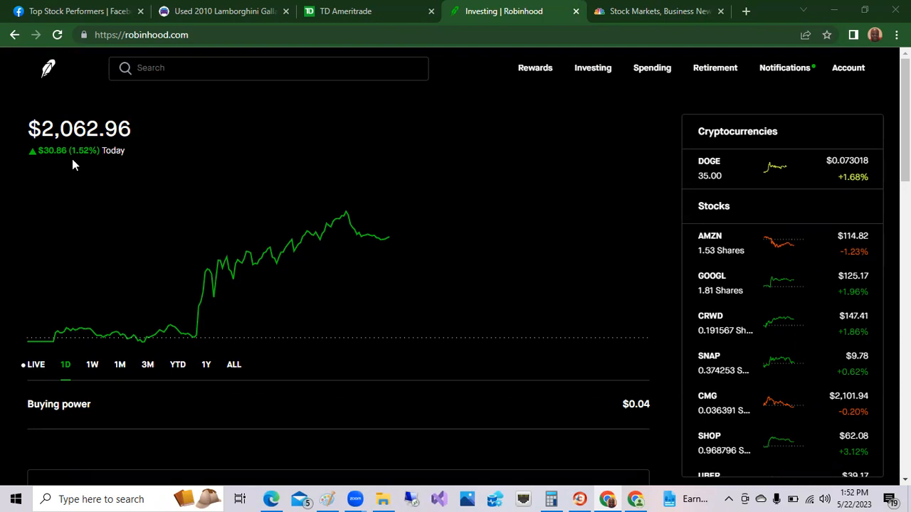
pyautogui.moveTo(97, 159)
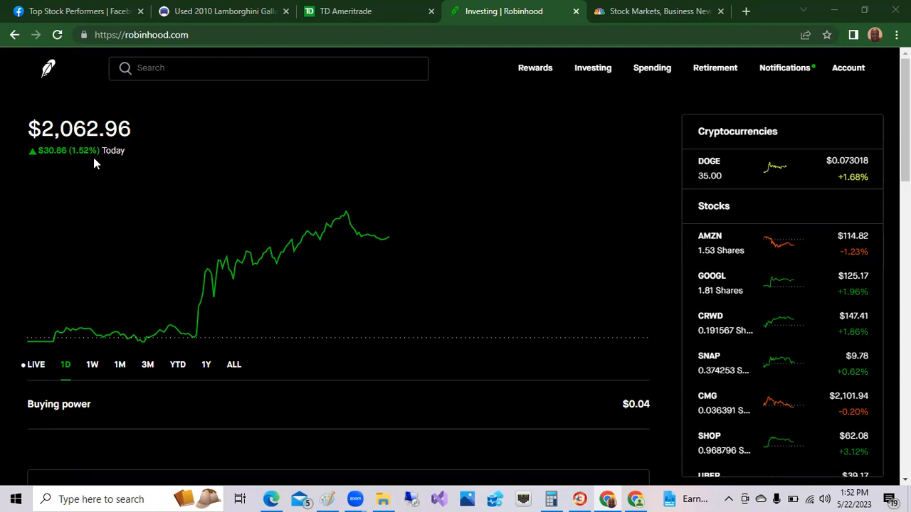
pyautogui.moveTo(151, 169)
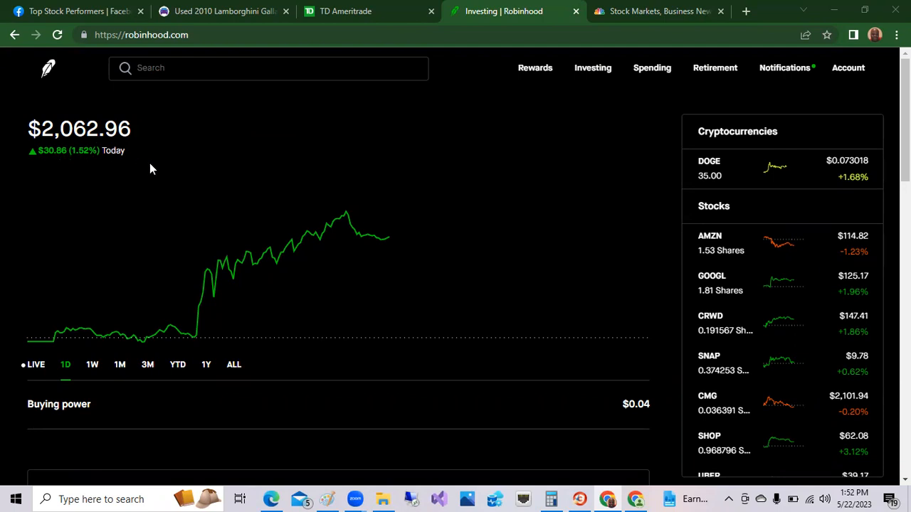
pyautogui.moveTo(194, 334)
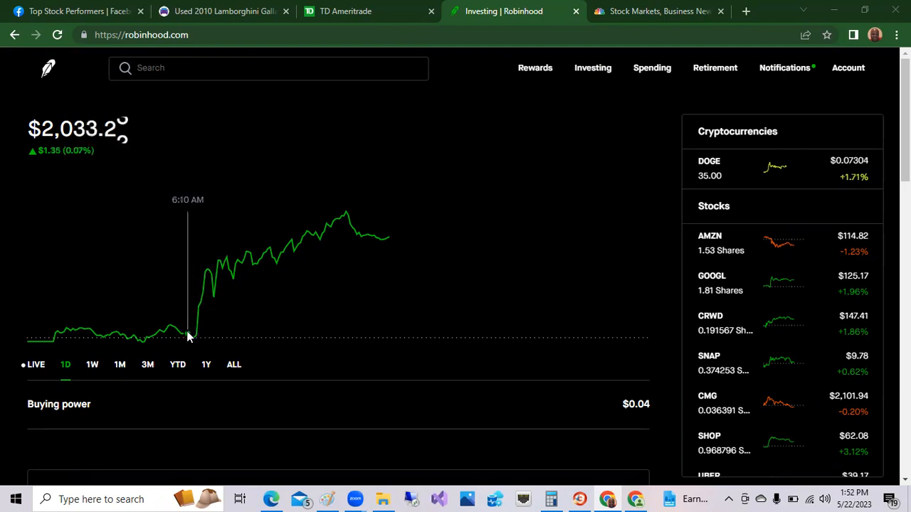
pyautogui.moveTo(329, 240)
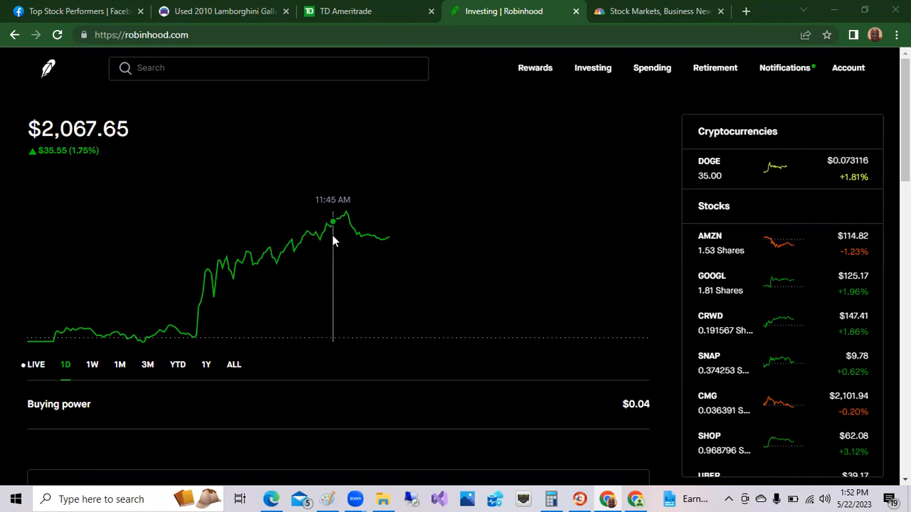
pyautogui.moveTo(448, 198)
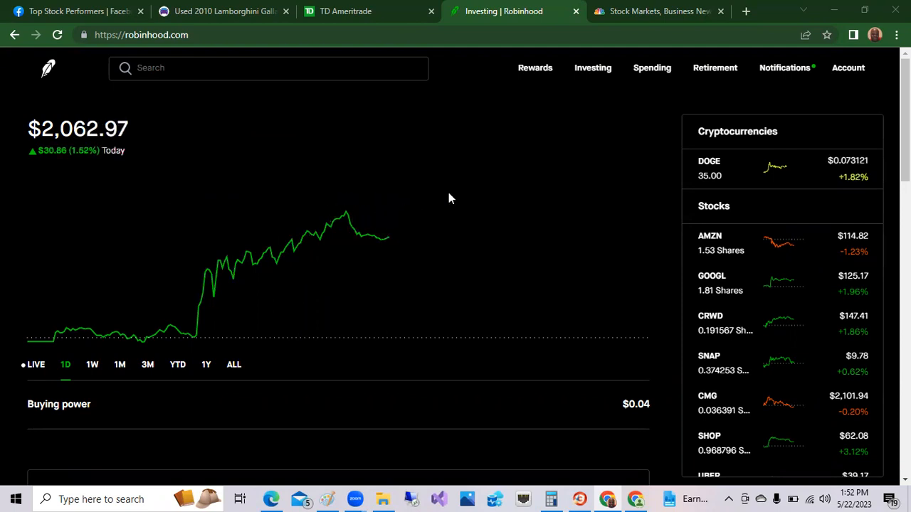
pyautogui.moveTo(455, 199)
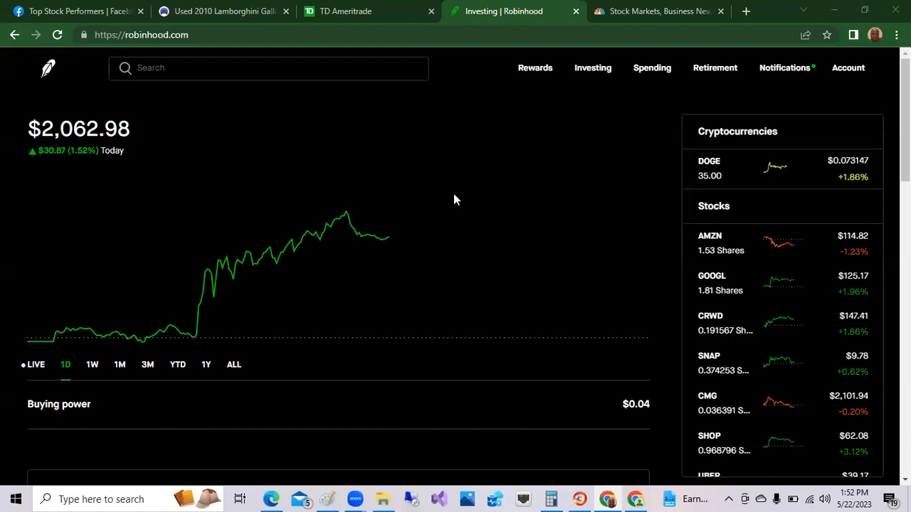
# - Open the GOOGL holding's page and show its past-month price chart and position details
pyautogui.click(712, 282)
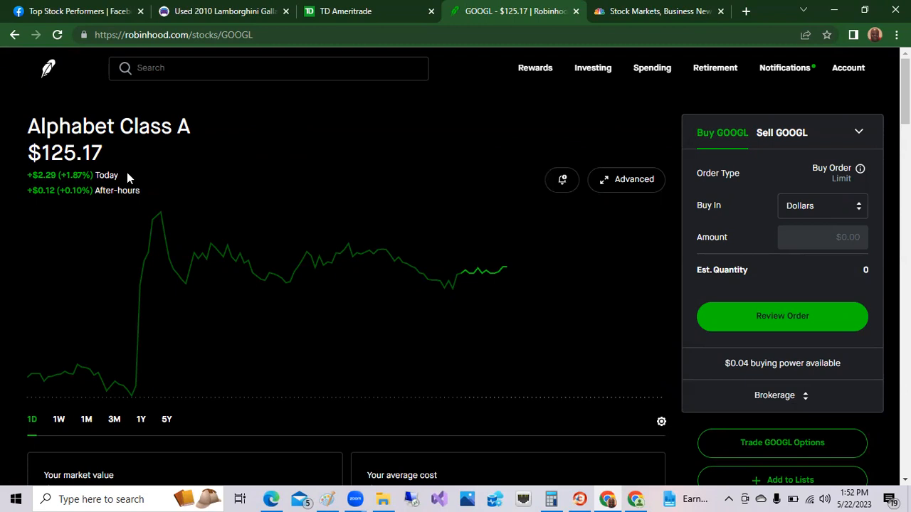
pyautogui.moveTo(88, 205)
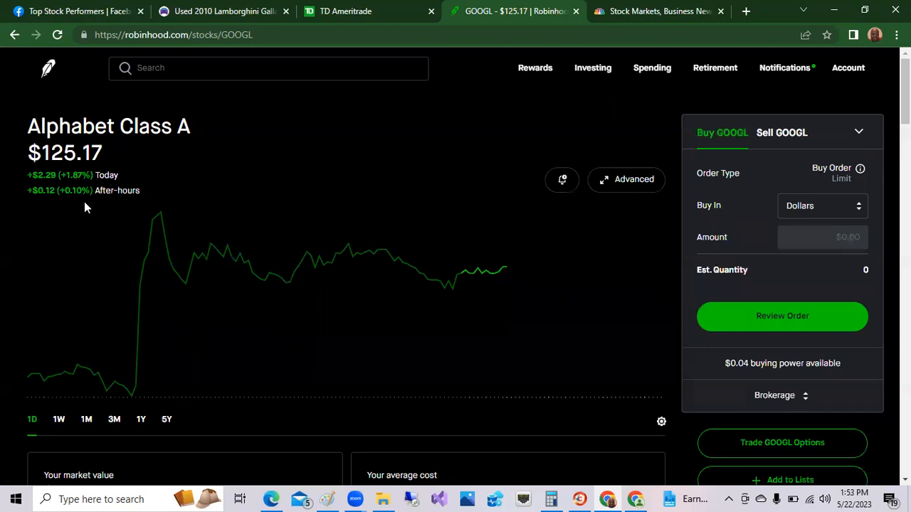
pyautogui.click(86, 419)
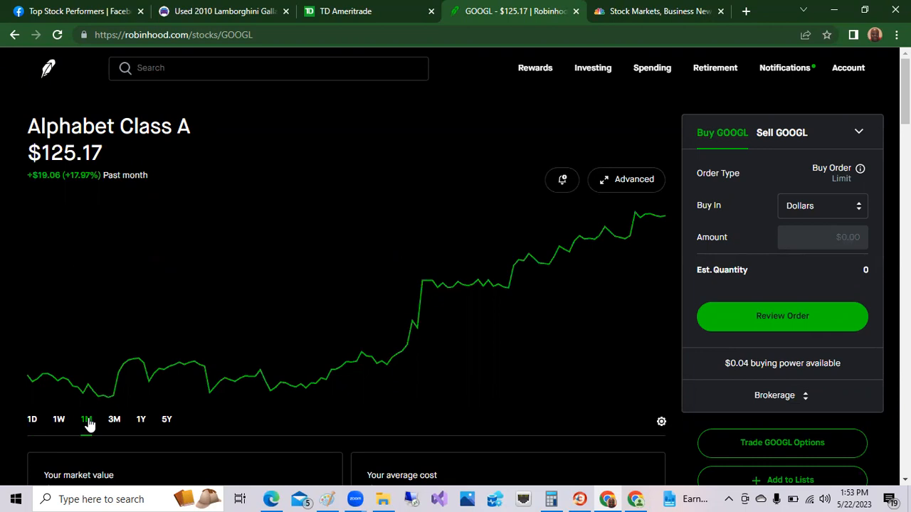
pyautogui.moveTo(210, 393)
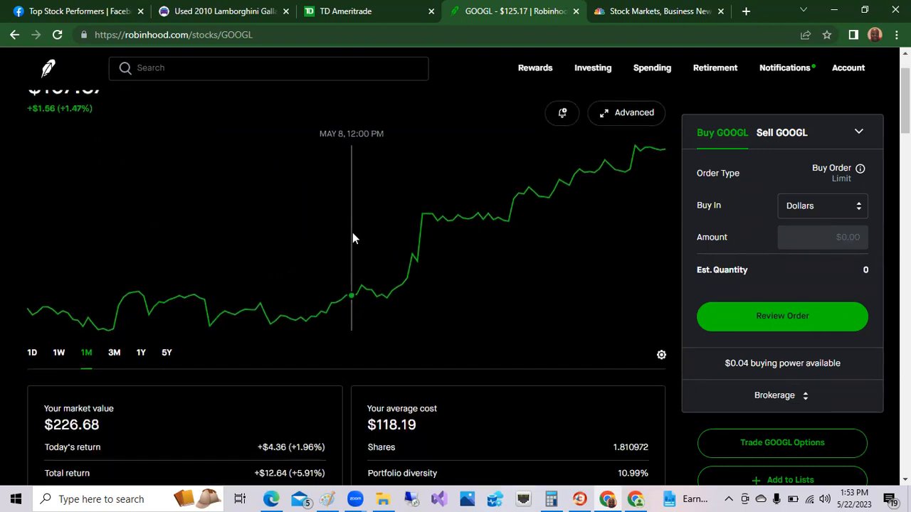
pyautogui.moveTo(299, 382)
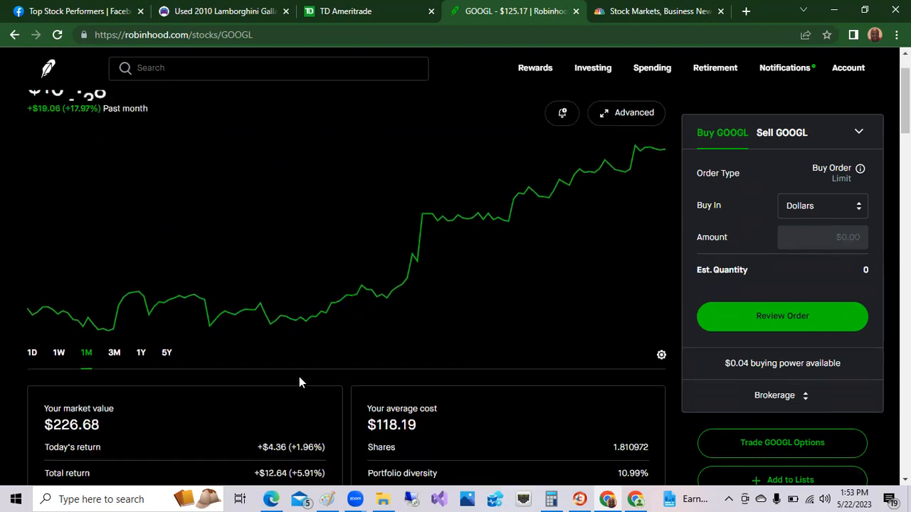
pyautogui.scroll(-3)
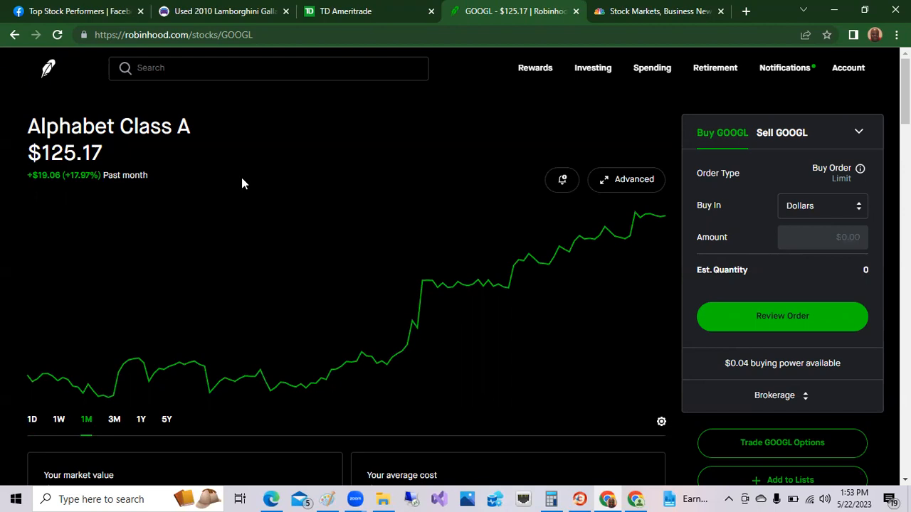
pyautogui.moveTo(48, 68)
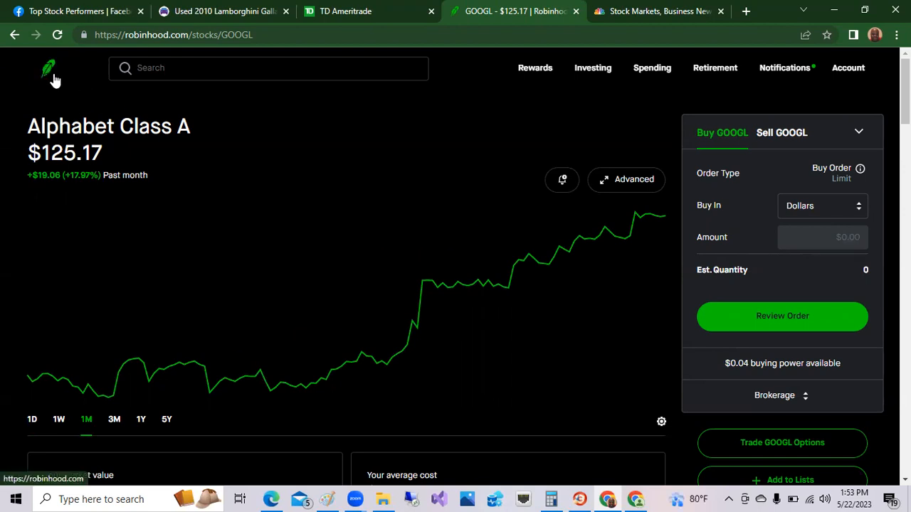
# - Return to the portfolio overview and scroll the holdings list down past HOOD, DOCS and CHPT
pyautogui.click(48, 69)
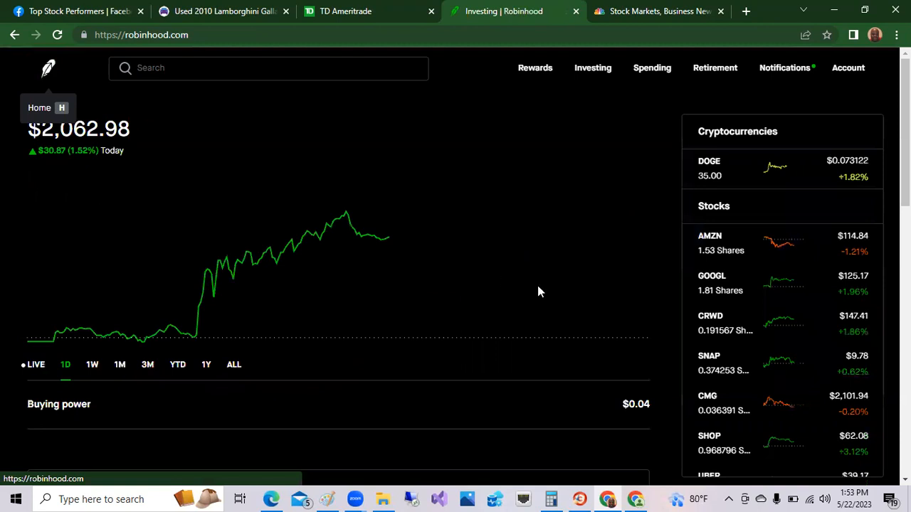
pyautogui.scroll(-3)
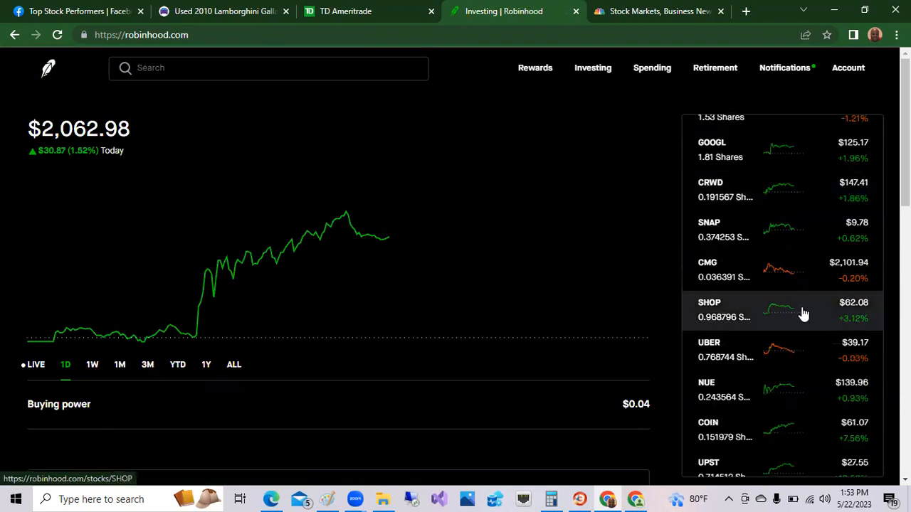
pyautogui.scroll(-3)
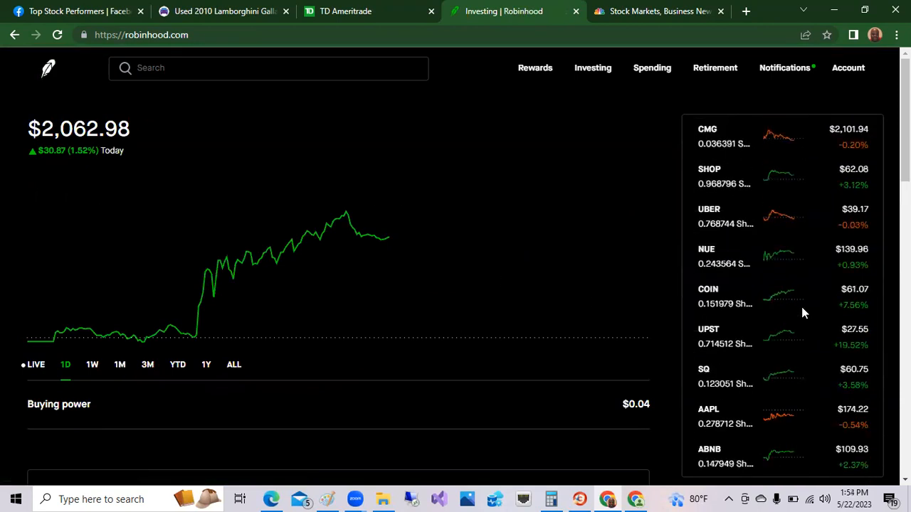
pyautogui.scroll(-3)
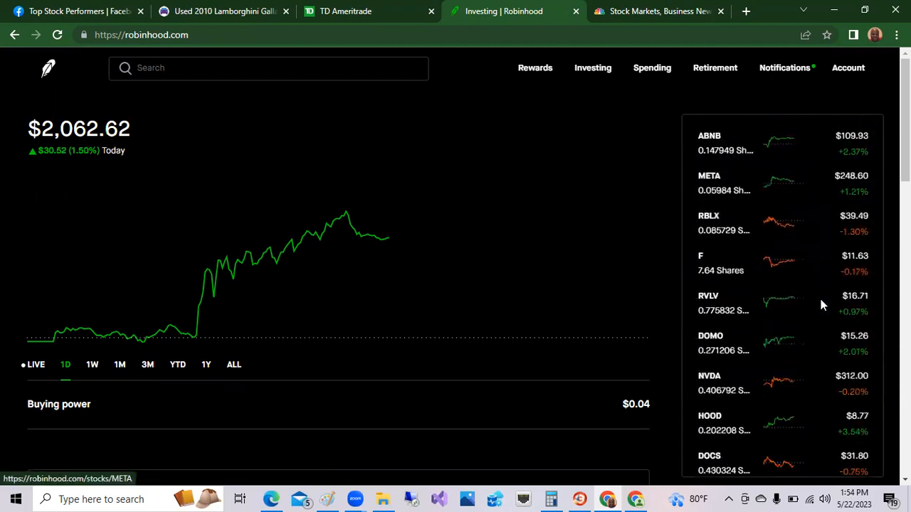
pyautogui.scroll(-3)
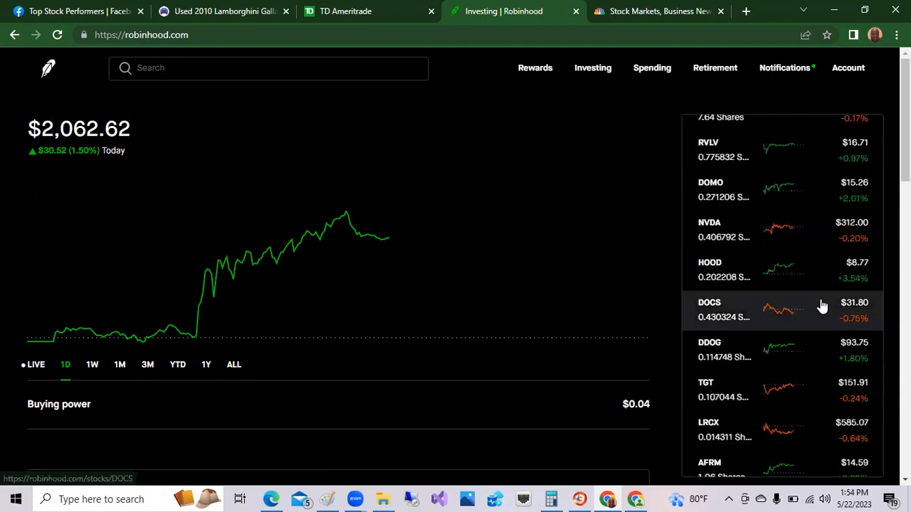
pyautogui.scroll(-3)
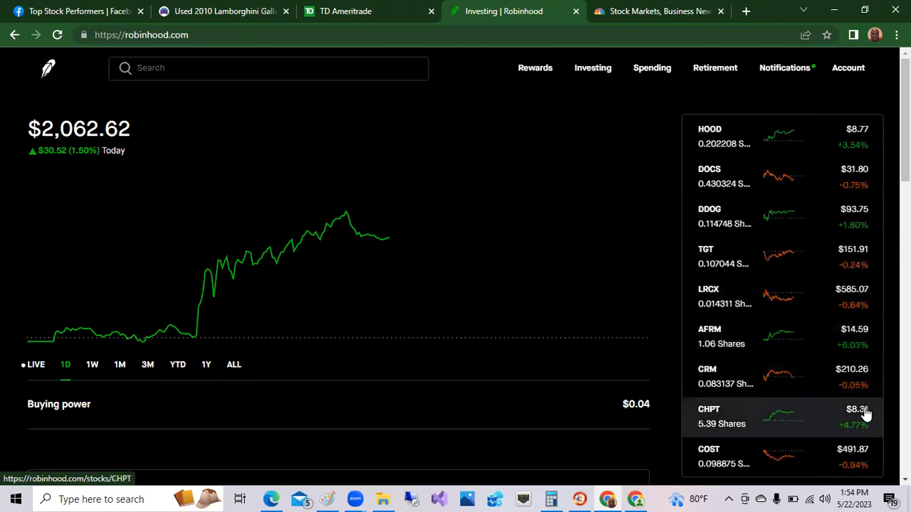
# - Open ChargePoint's stock page and view its 1Y and 3M charts before returning to 1D
pyautogui.click(722, 416)
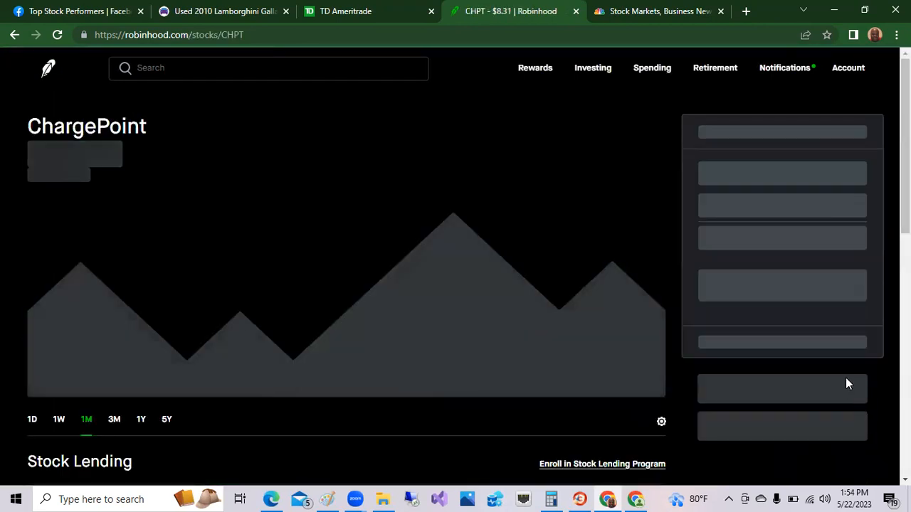
pyautogui.moveTo(231, 147)
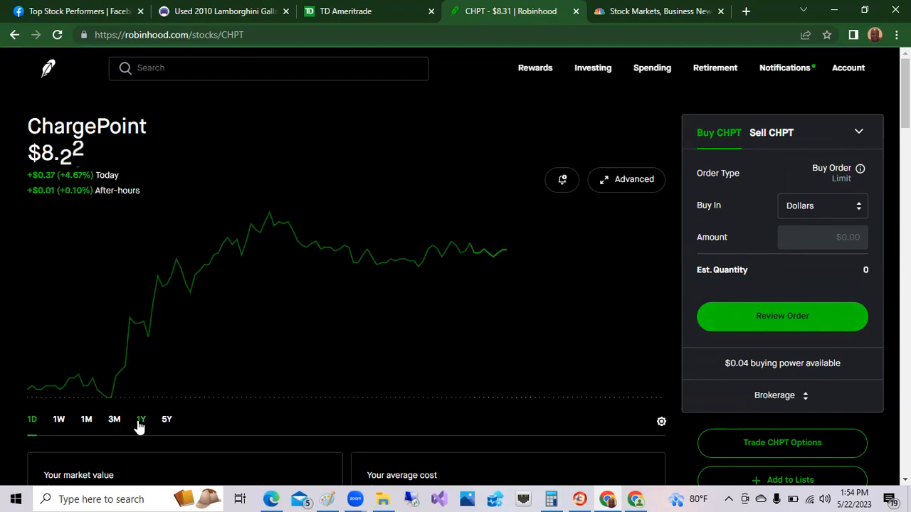
pyautogui.click(140, 418)
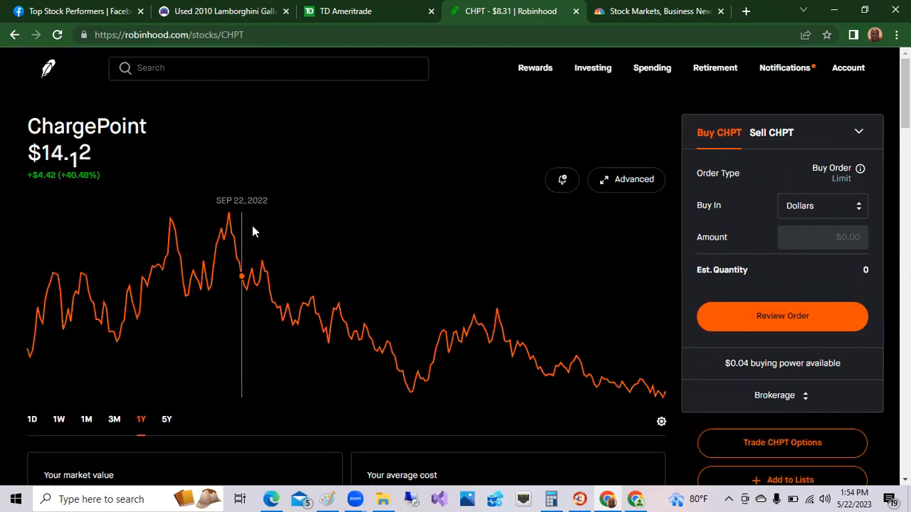
pyautogui.moveTo(227, 225)
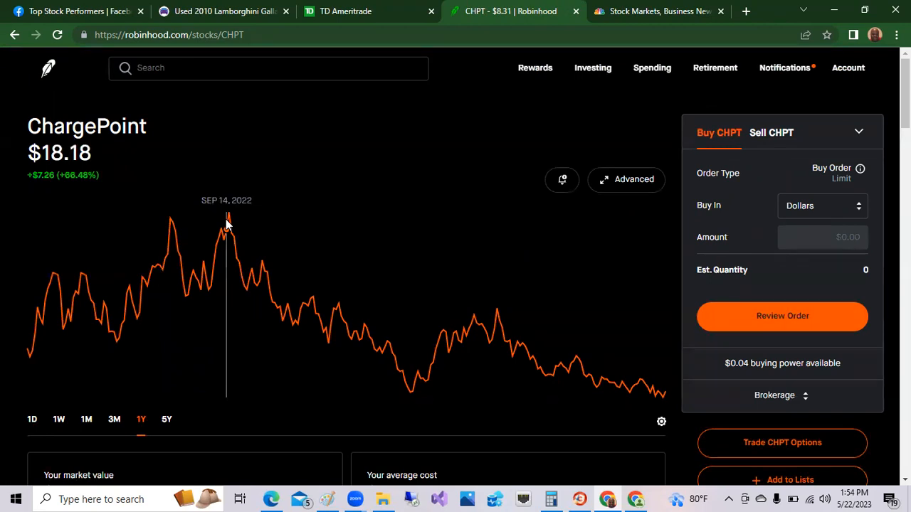
pyautogui.moveTo(313, 297)
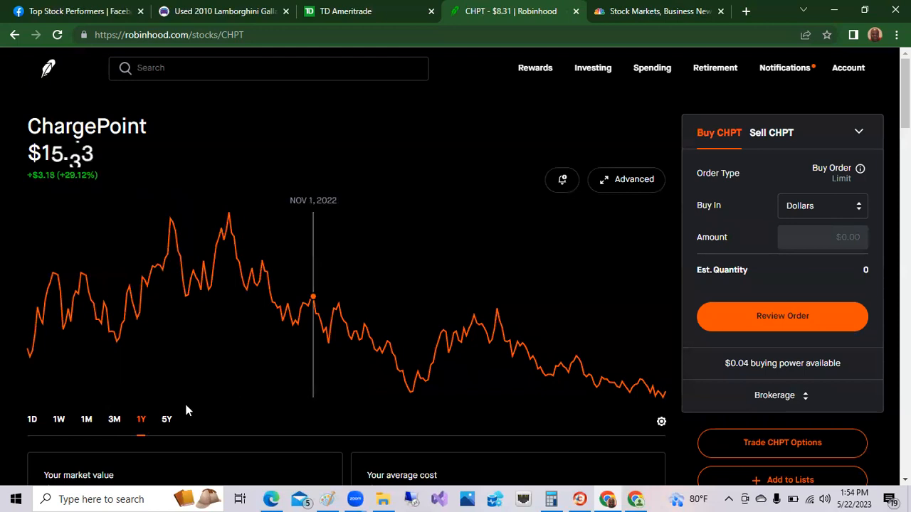
pyautogui.click(113, 418)
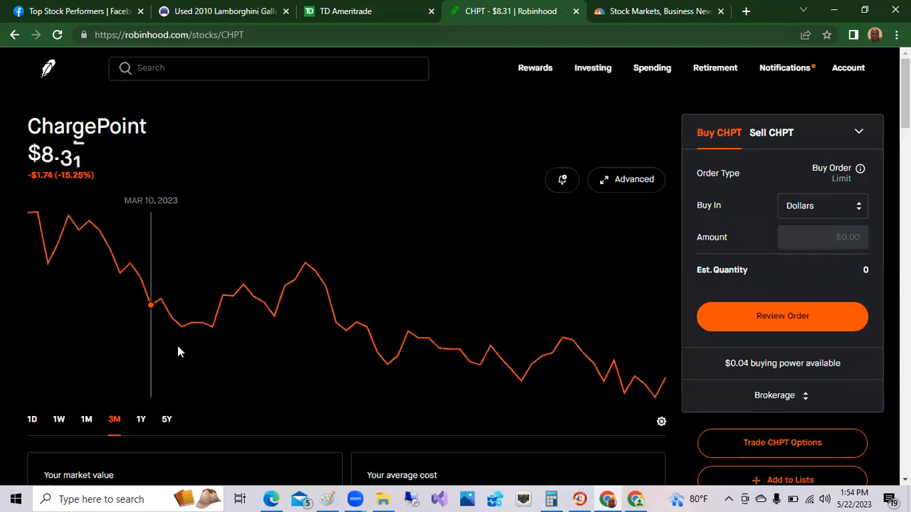
pyautogui.moveTo(68, 219)
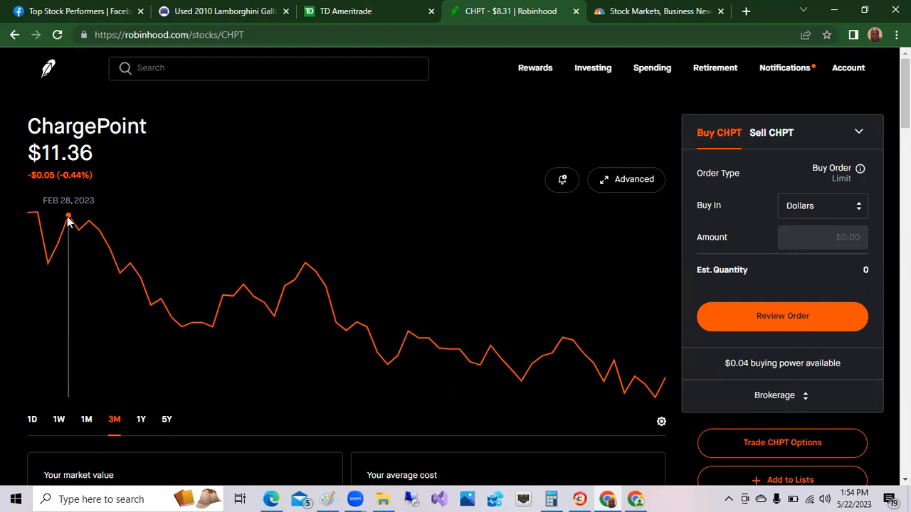
pyautogui.click(31, 418)
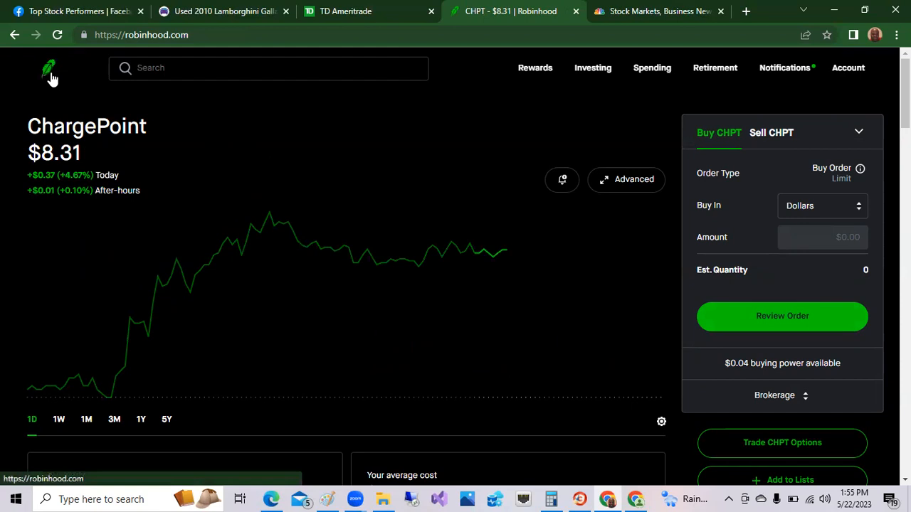
# - Return to the Robinhood overview, then switch to the TD Ameritrade positions tab
pyautogui.click(48, 68)
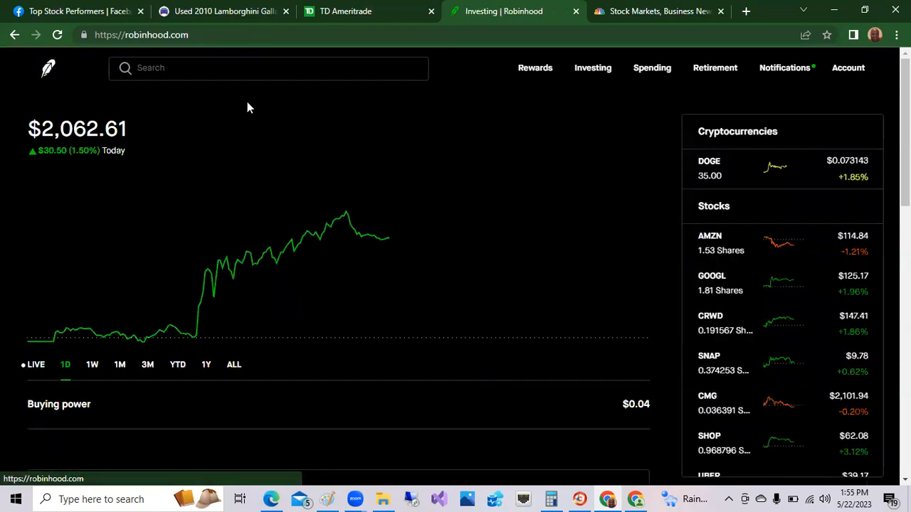
pyautogui.moveTo(416, 134)
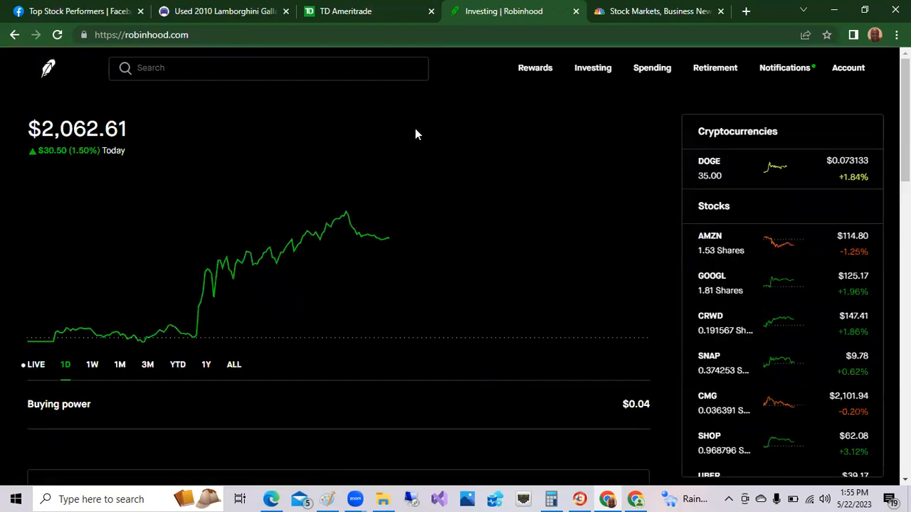
pyautogui.moveTo(407, 111)
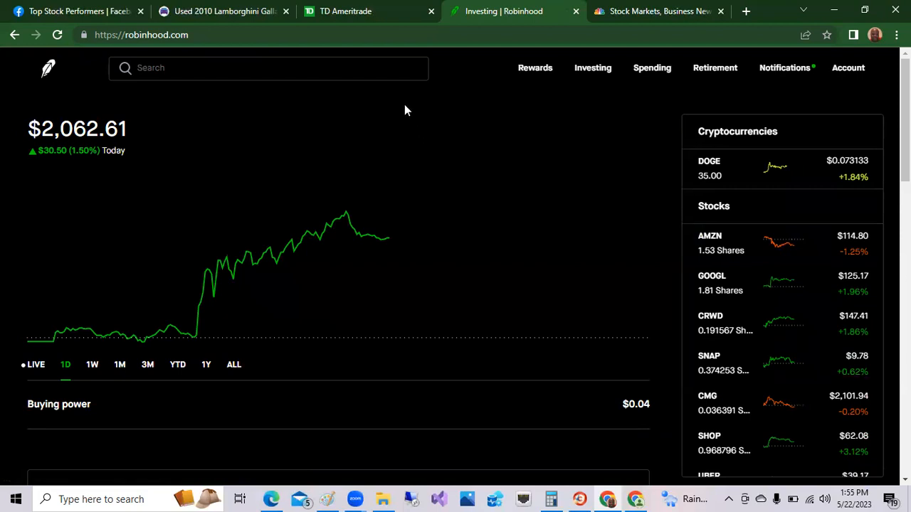
pyautogui.click(344, 11)
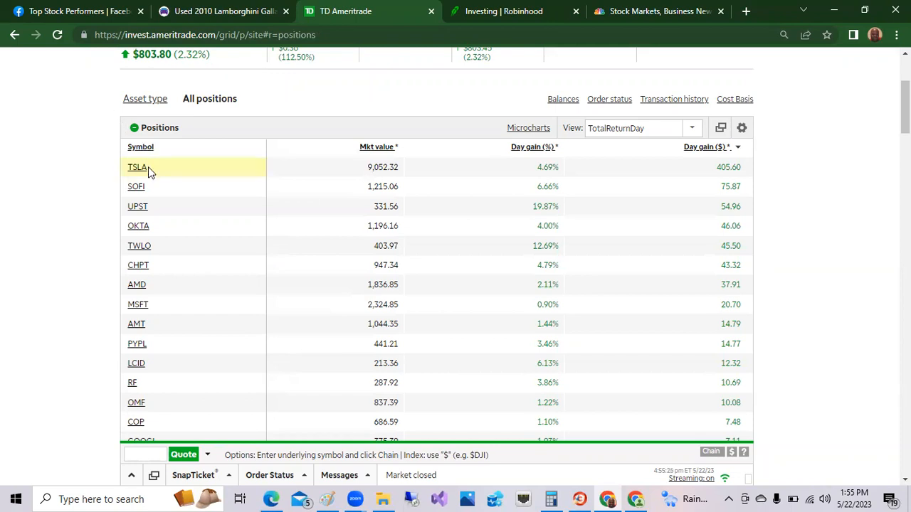
# - View quotes such as Upstart Holdings, then sort positions by Day gain ($) with losers like AMZN first
pyautogui.click(137, 167)
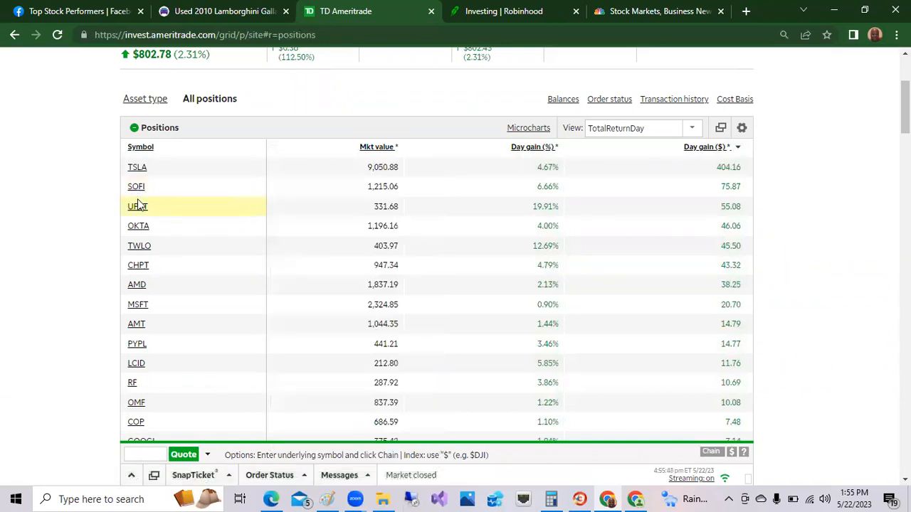
pyautogui.click(137, 207)
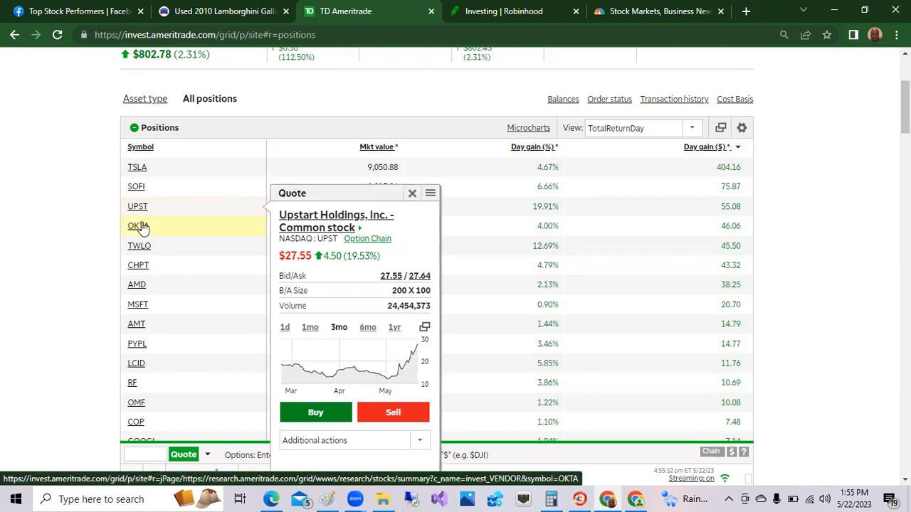
pyautogui.click(137, 225)
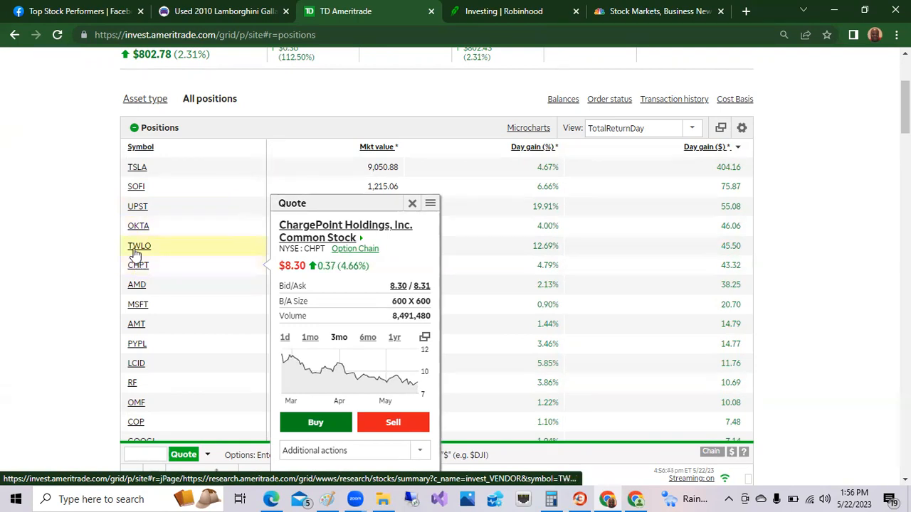
pyautogui.click(413, 202)
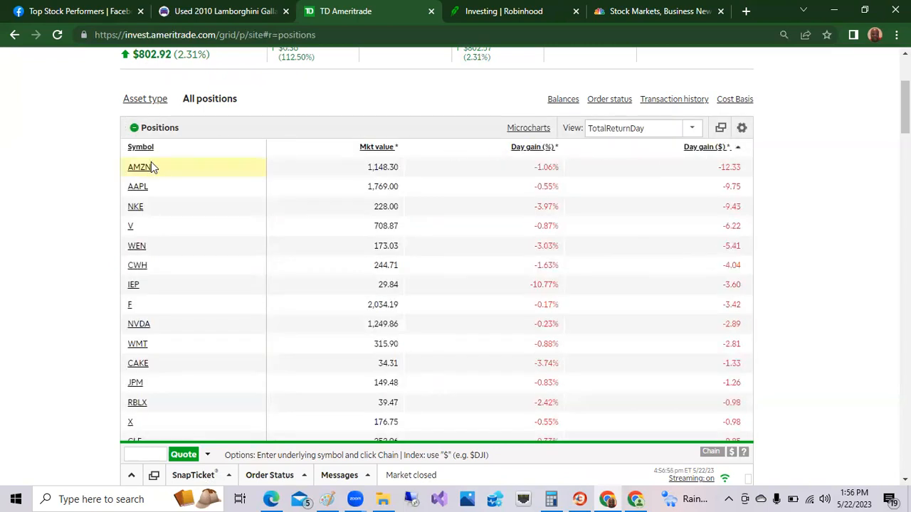
# - Review quote popups for AMZN, AAPL and V, then re-sort positions with biggest gainers like TSLA first
pyautogui.click(140, 167)
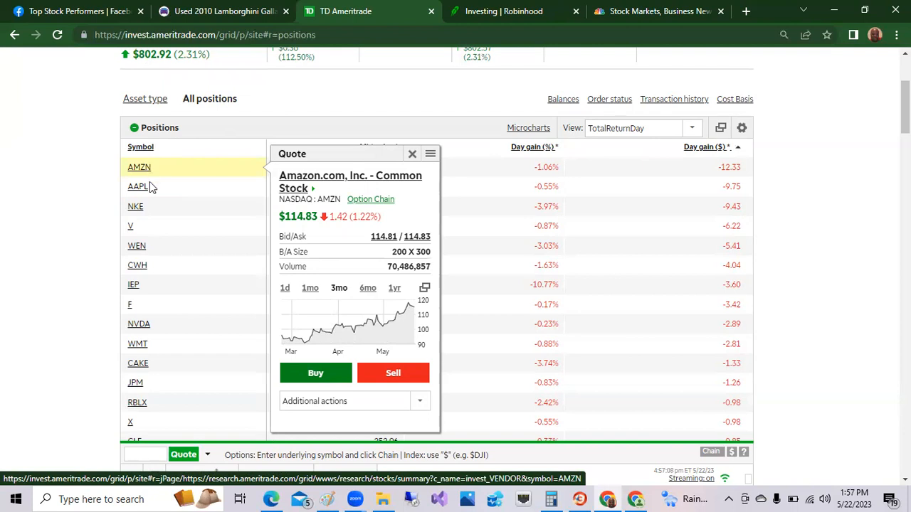
pyautogui.click(138, 185)
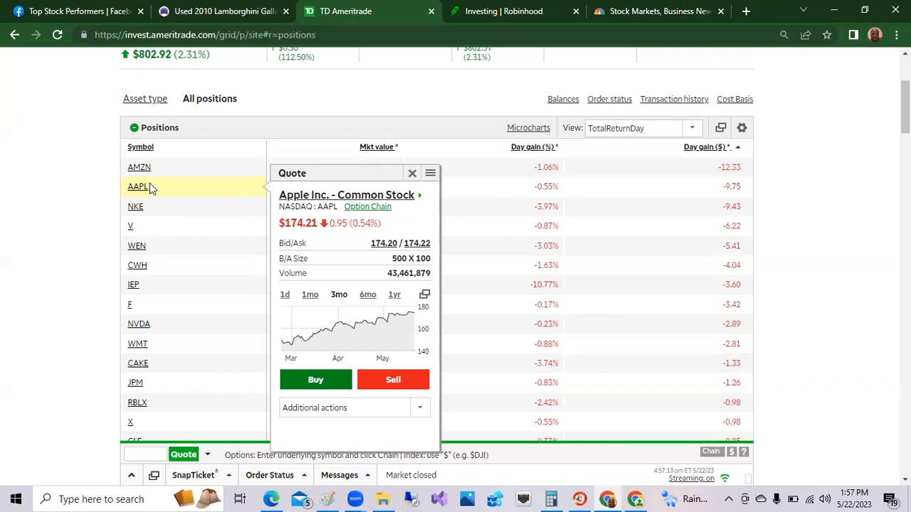
pyautogui.moveTo(150, 191)
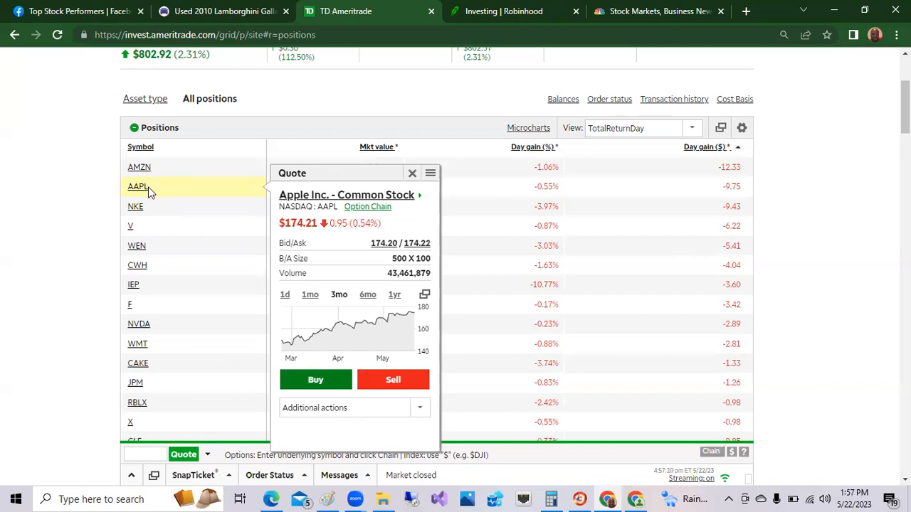
pyautogui.click(136, 206)
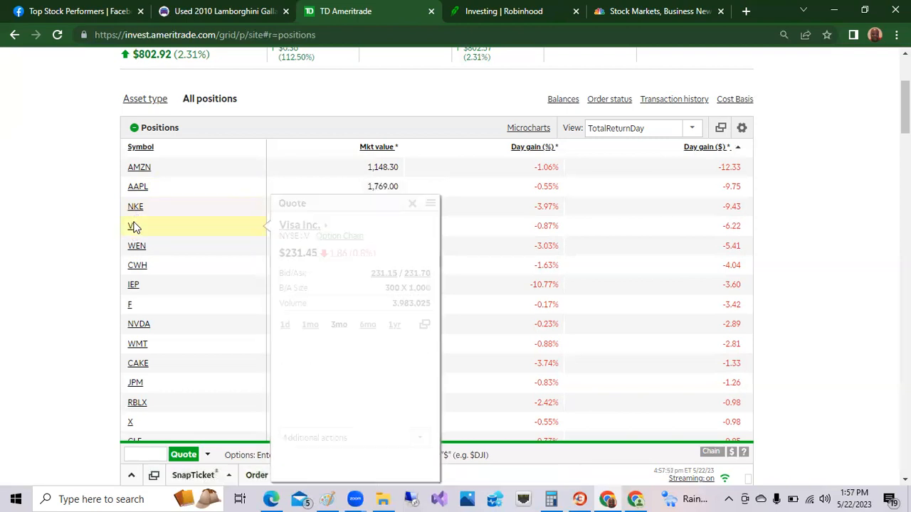
pyautogui.click(137, 187)
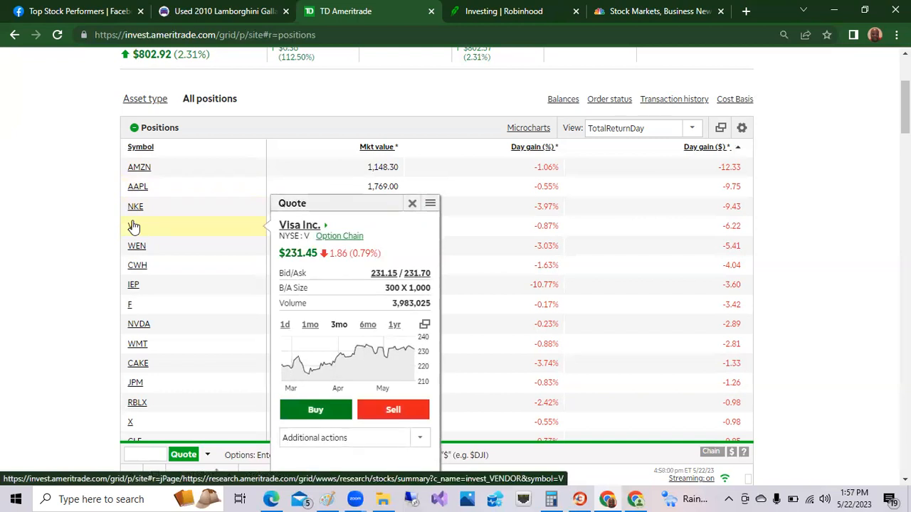
pyautogui.click(413, 203)
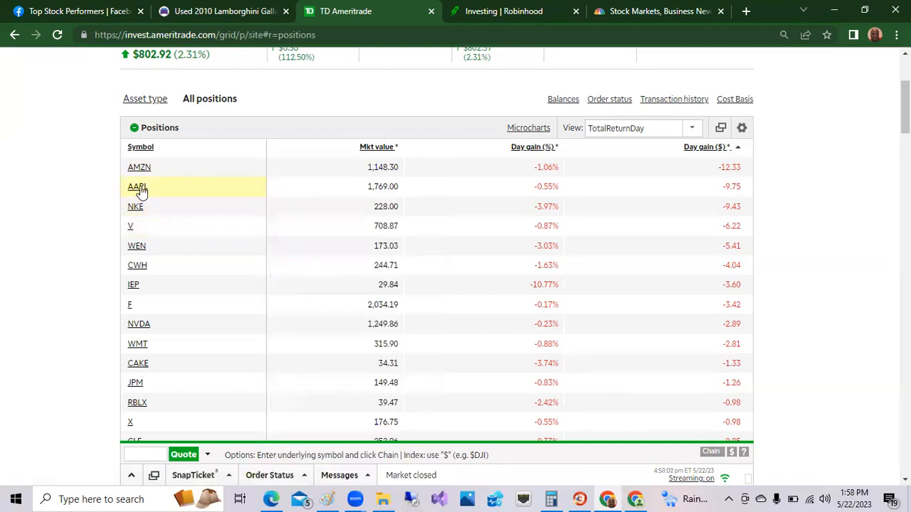
pyautogui.click(140, 168)
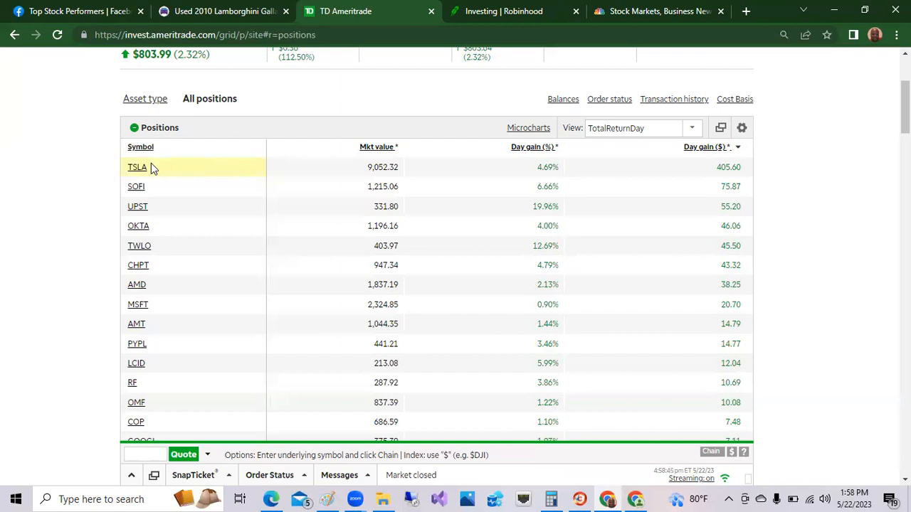
pyautogui.click(136, 168)
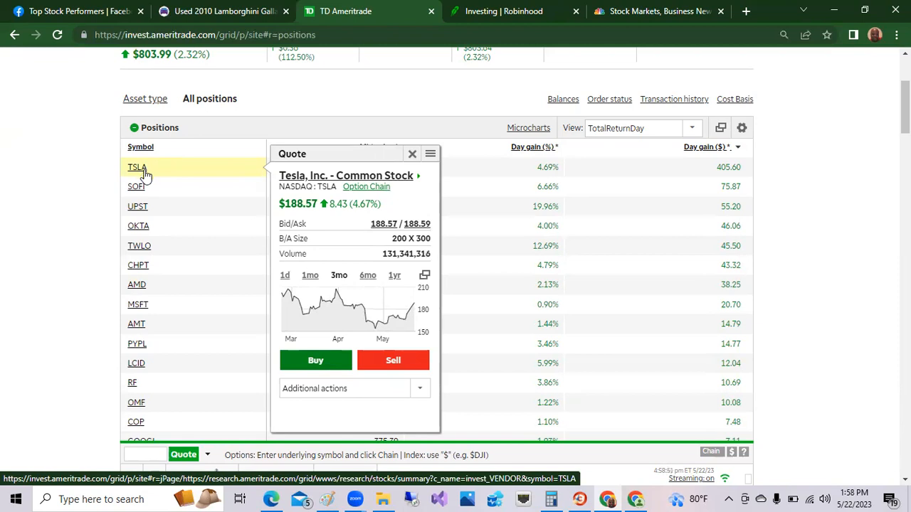
pyautogui.click(139, 264)
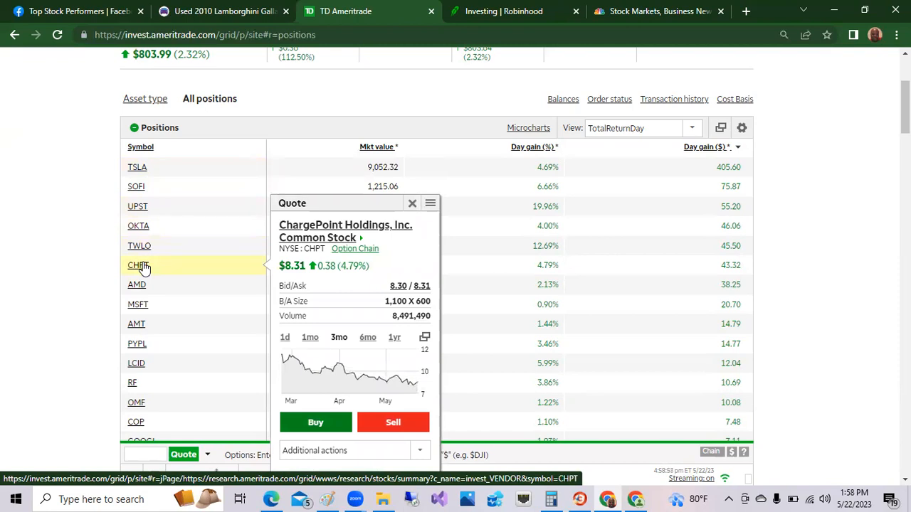
pyautogui.moveTo(139, 245)
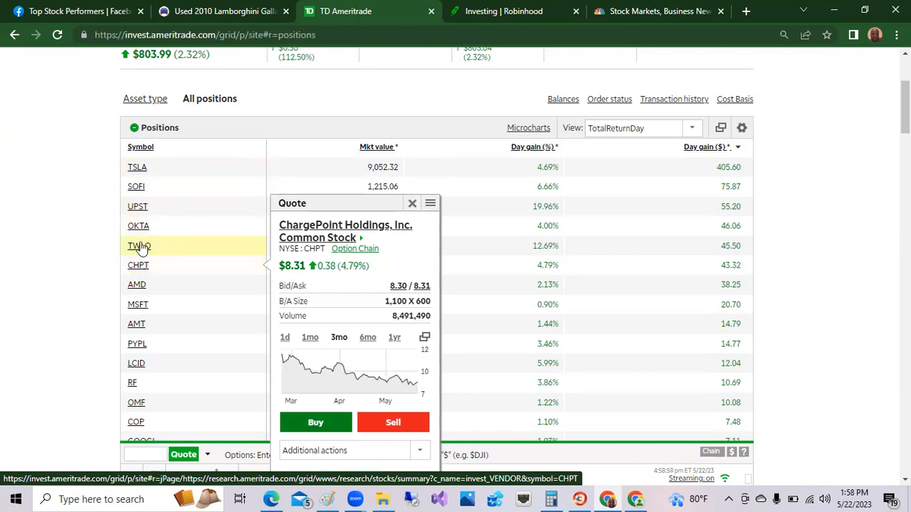
pyautogui.click(413, 202)
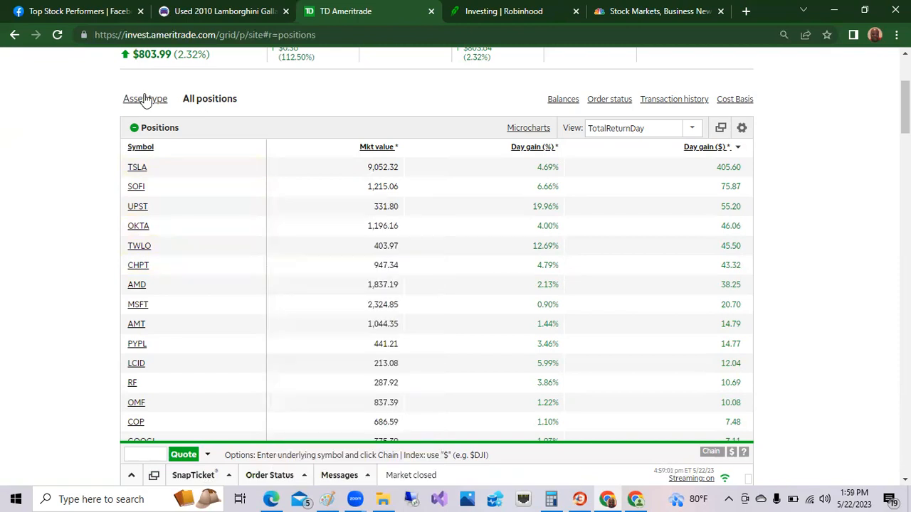
# - Switch to the CNBC tab showing the Dow, S&P 500, Nasdaq, Russell 2000 and VIX tickers
pyautogui.click(657, 11)
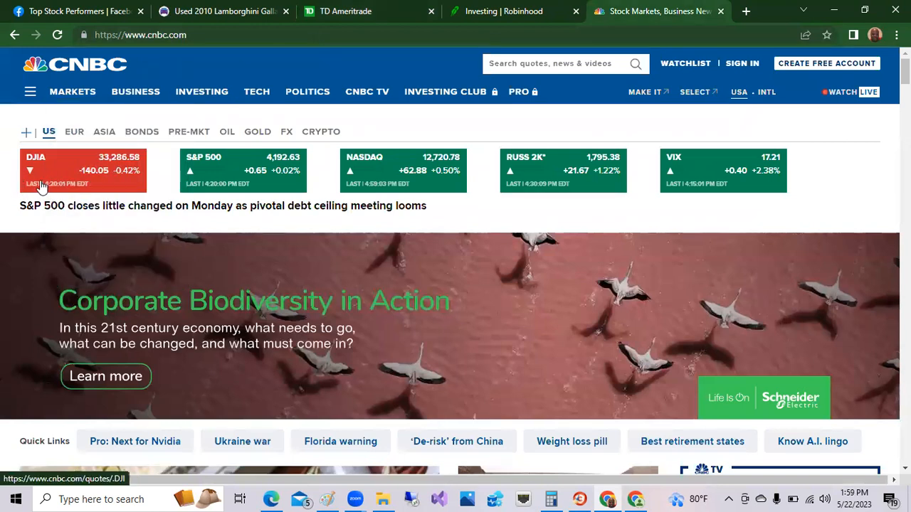
pyautogui.moveTo(100, 186)
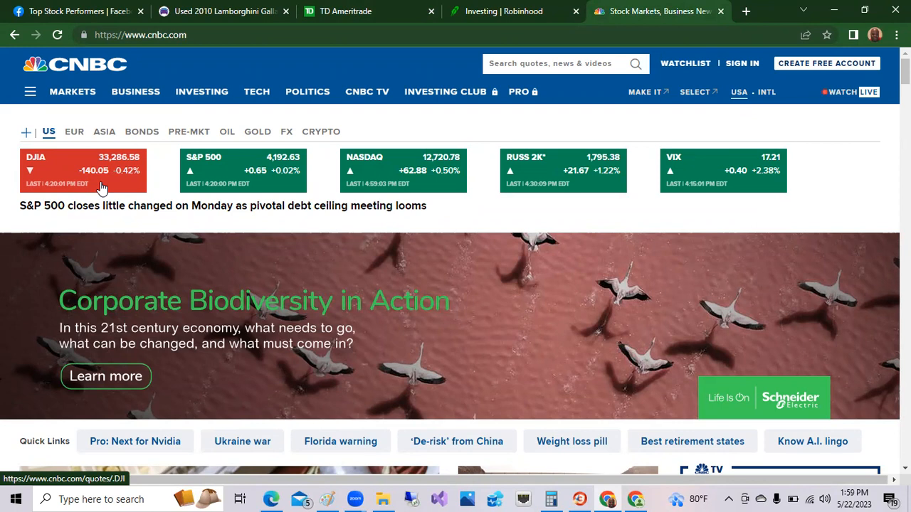
pyautogui.moveTo(117, 188)
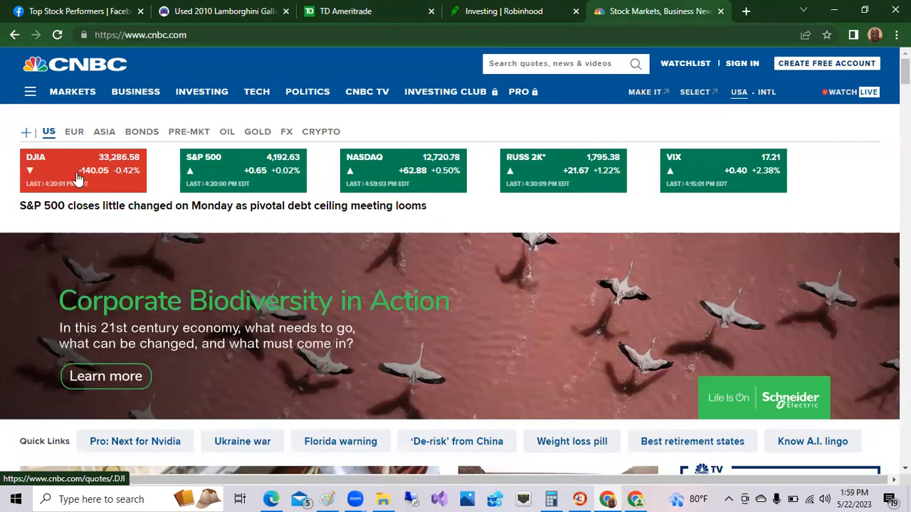
pyautogui.moveTo(127, 182)
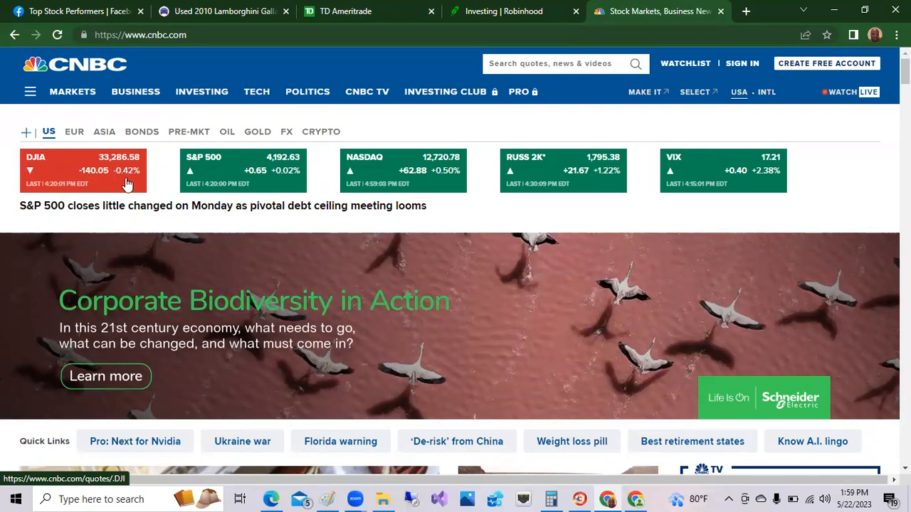
pyautogui.moveTo(251, 186)
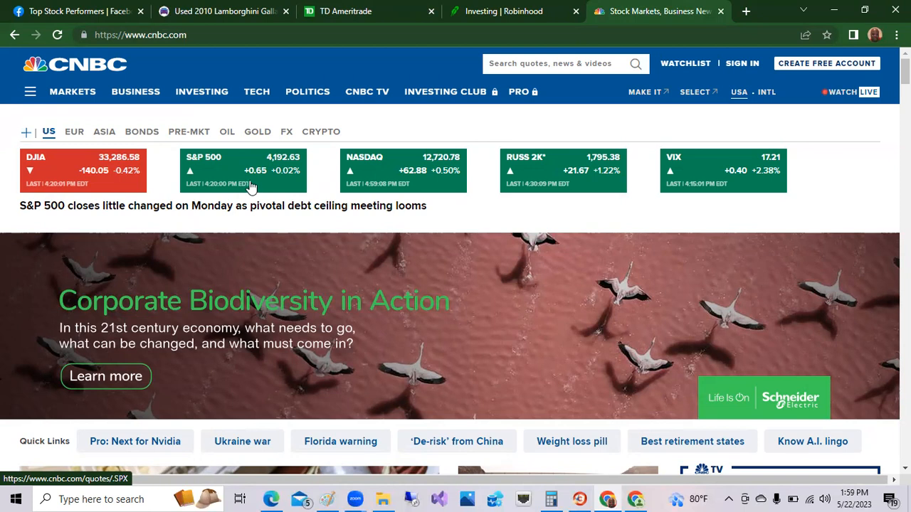
pyautogui.moveTo(285, 191)
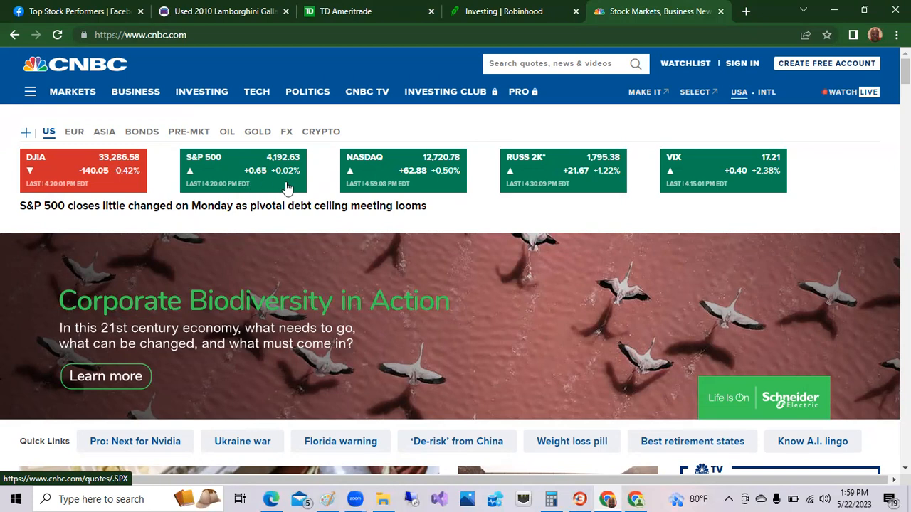
pyautogui.moveTo(391, 183)
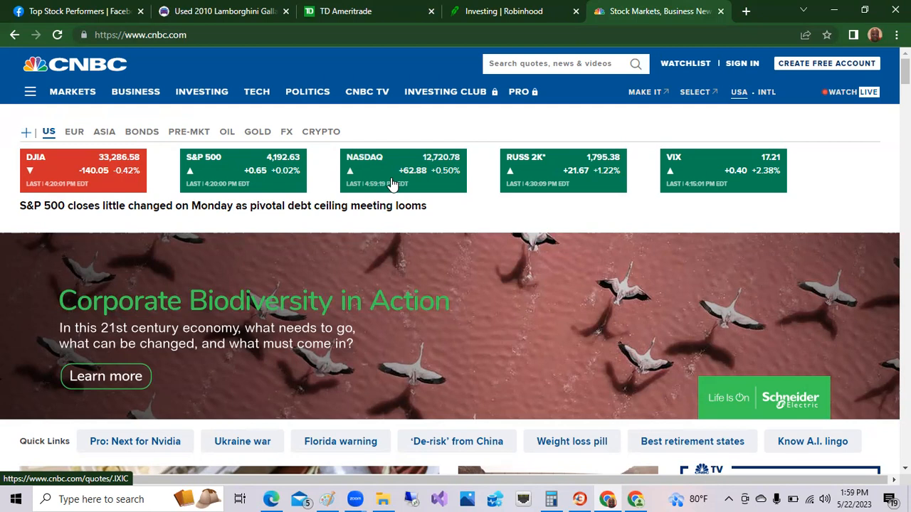
pyautogui.moveTo(402, 184)
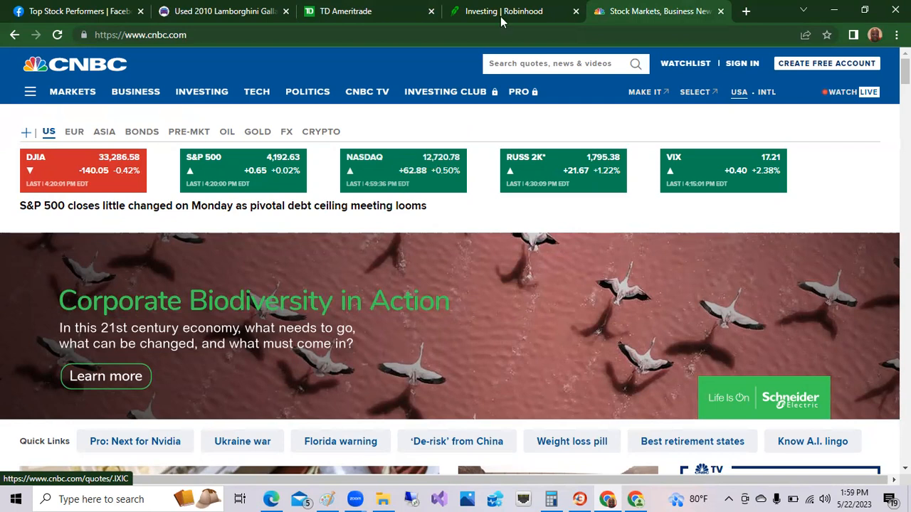
# - Switch back to the Robinhood tab showing the $2,062.65 portfolio dashboard
pyautogui.click(509, 12)
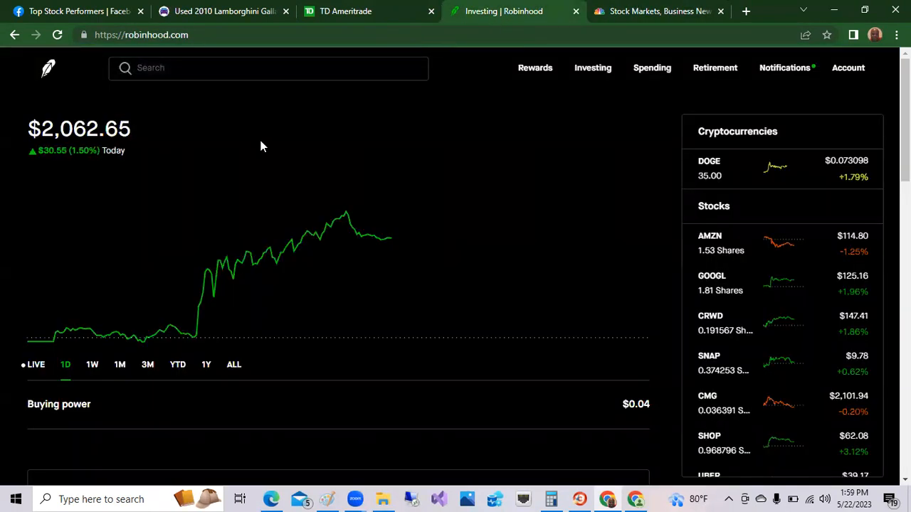
pyautogui.moveTo(458, 108)
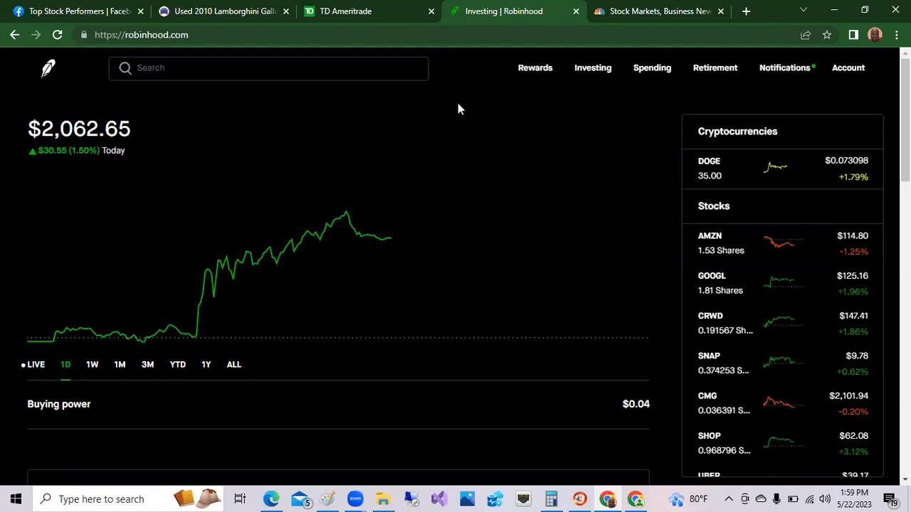